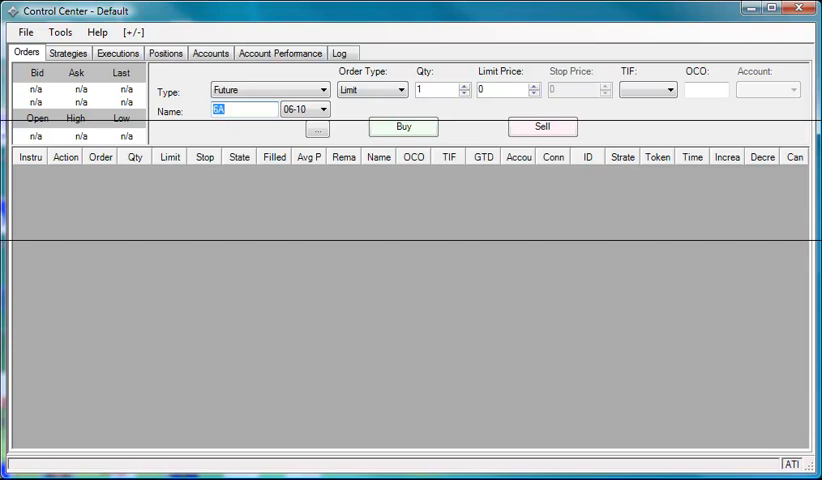
{"action": "mouse_move", "coordinate": [91, 76]}
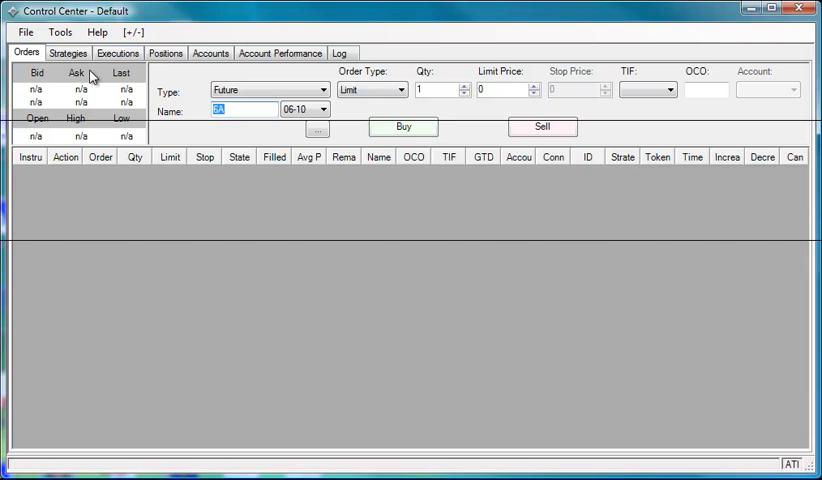
{"action": "mouse_move", "coordinate": [197, 19]}
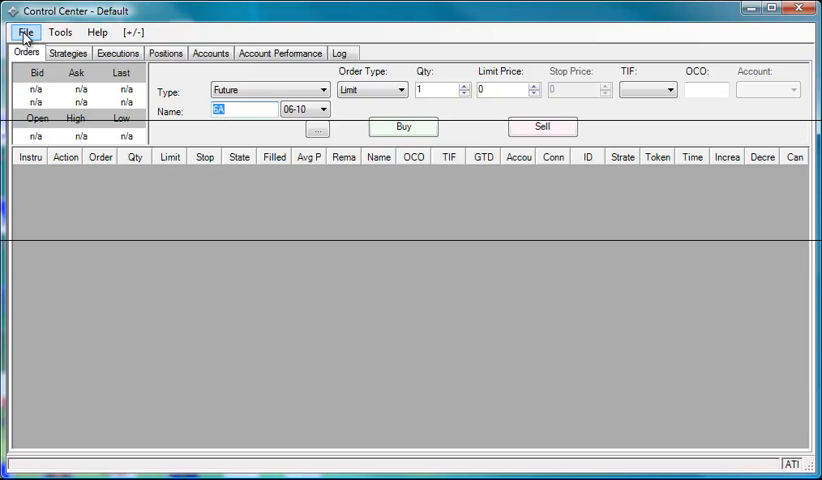
- Open the Control Center File menu to show the new window types
{"action": "left_click", "coordinate": [25, 32]}
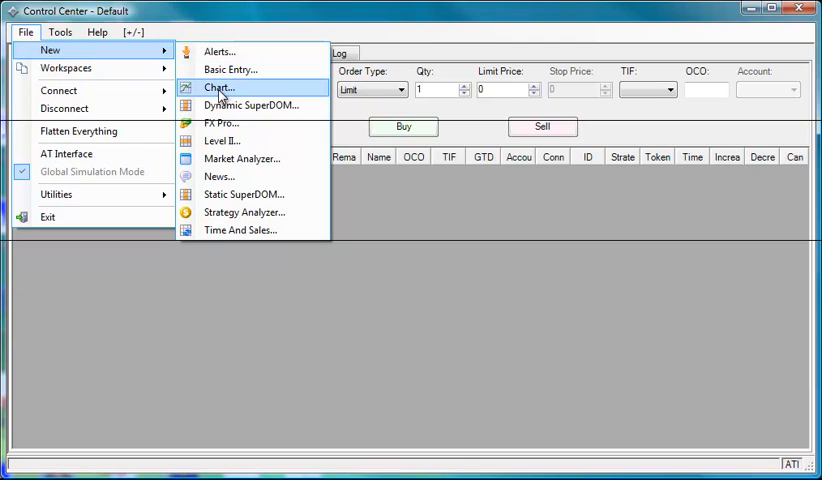
- Create a 6E 12-10 chart of 3-minute bars, 60 days back, template <None>
{"action": "left_click", "coordinate": [218, 87]}
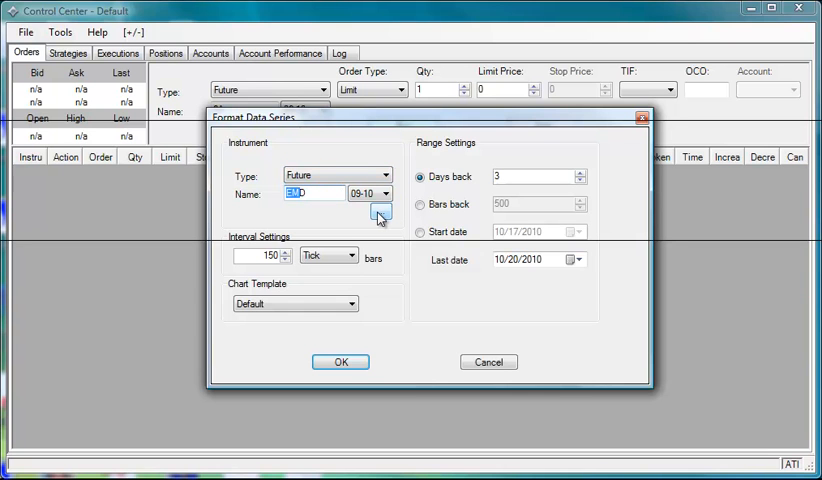
{"action": "left_click", "coordinate": [378, 214]}
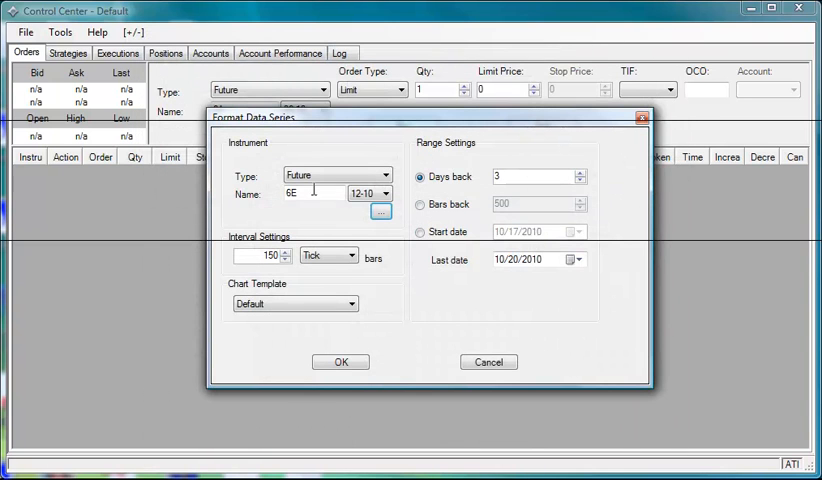
{"action": "left_click", "coordinate": [349, 255]}
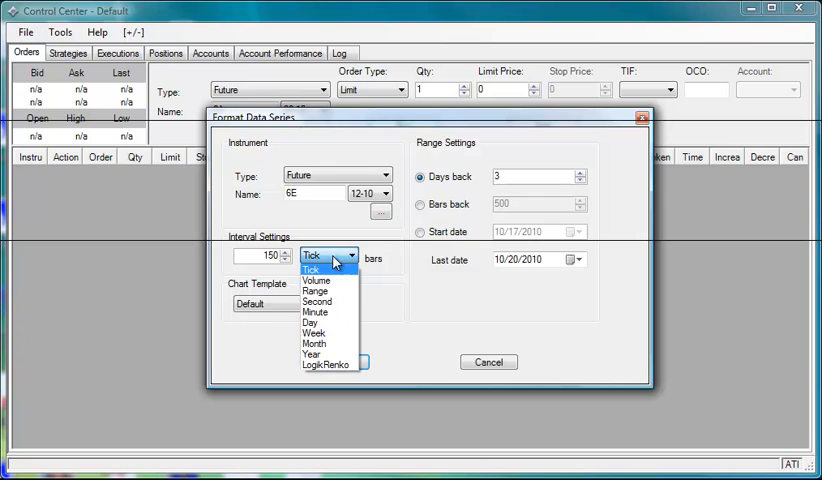
{"action": "mouse_move", "coordinate": [331, 313]}
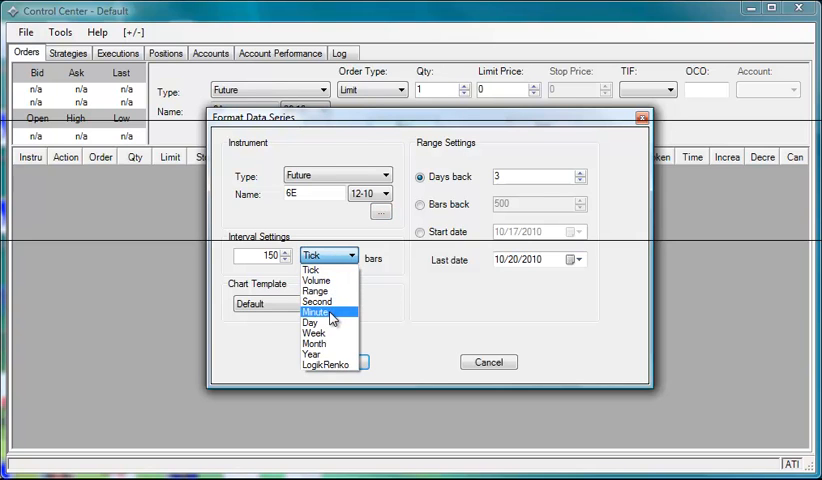
{"action": "left_click", "coordinate": [315, 314]}
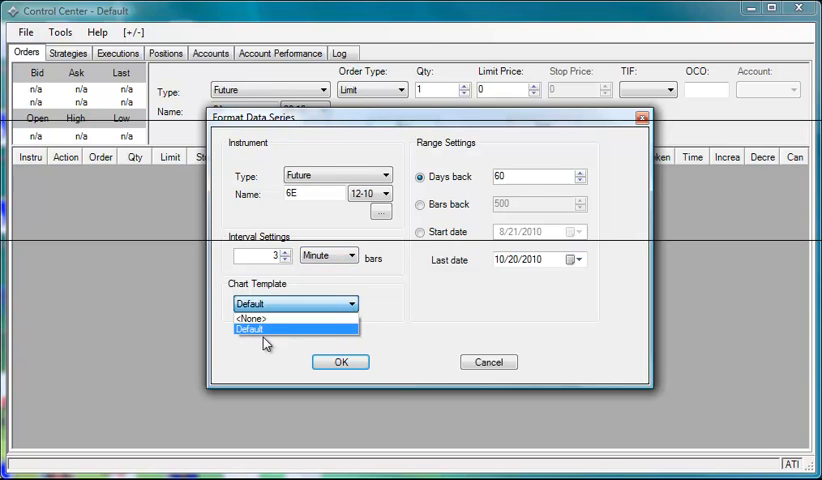
{"action": "left_click", "coordinate": [253, 318]}
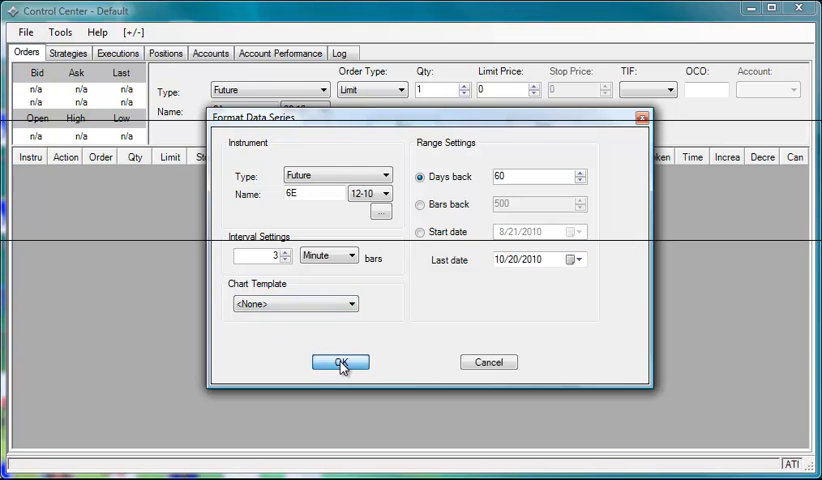
{"action": "left_click", "coordinate": [340, 362]}
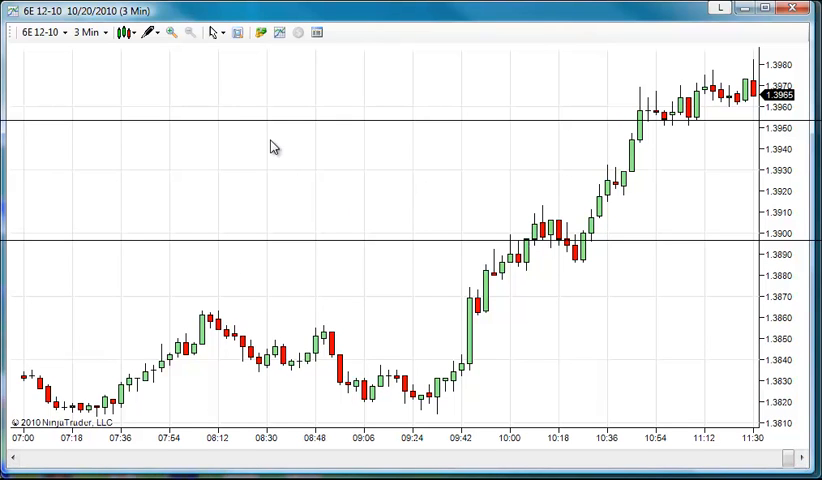
- Open the Indicators window from the 6E 12-10 chart's context menu
{"action": "right_click", "coordinate": [275, 147]}
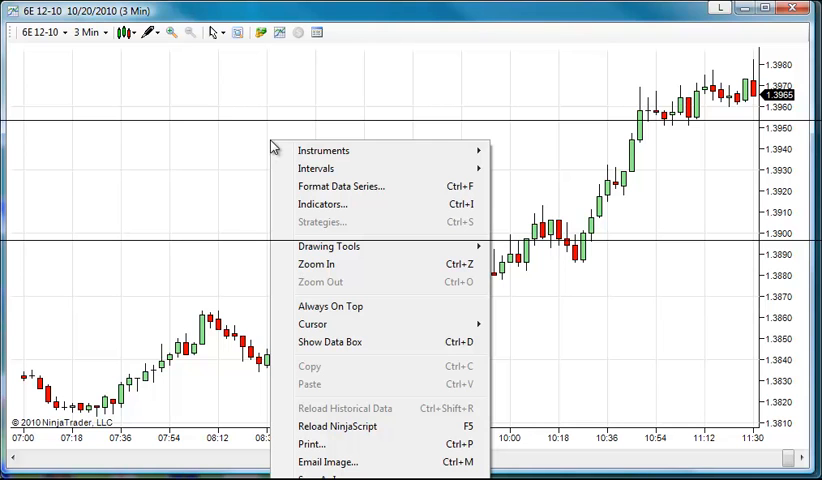
{"action": "mouse_move", "coordinate": [322, 204]}
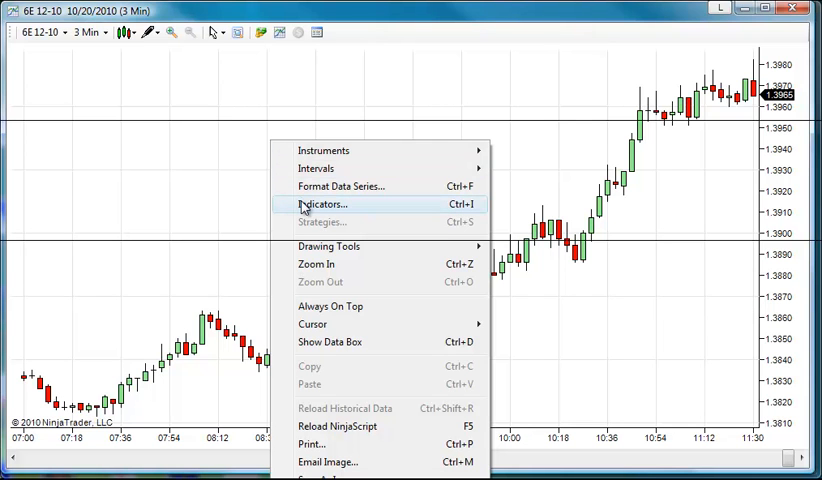
{"action": "left_click", "coordinate": [323, 204]}
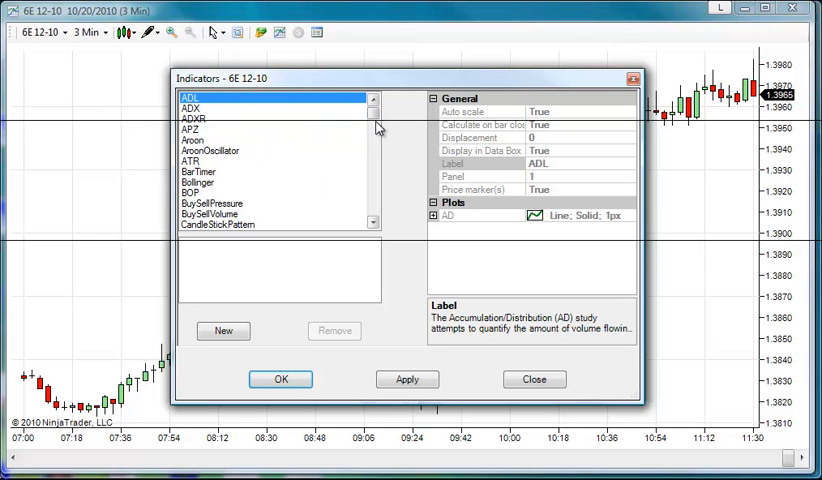
- Add THD_Adx, Clipper, THD_Rsi and THD_TrendSR (strength 2) indicators and apply them
{"action": "left_click", "coordinate": [372, 140]}
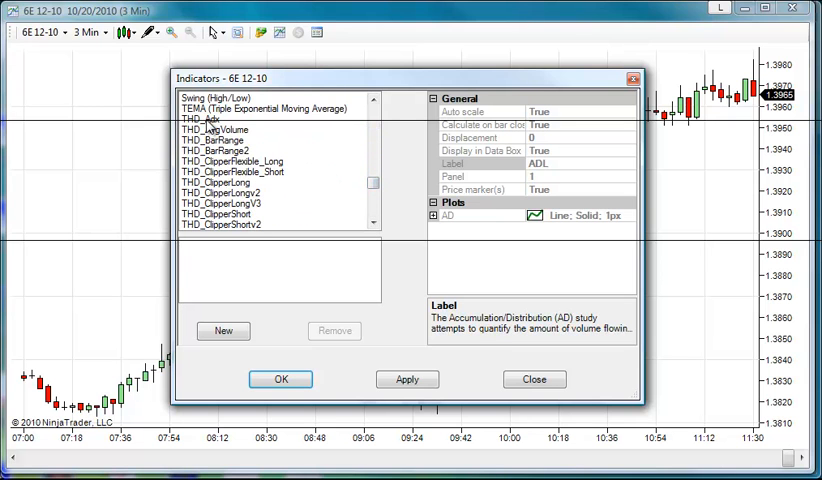
{"action": "left_click", "coordinate": [200, 119]}
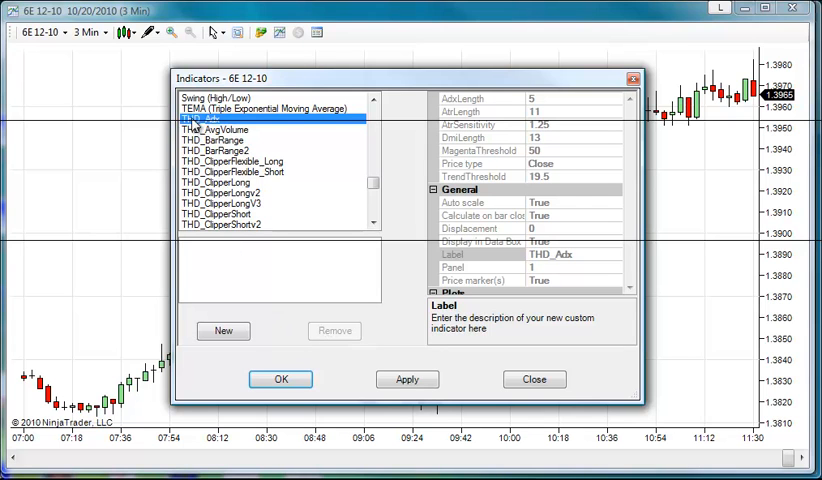
{"action": "left_click", "coordinate": [222, 331]}
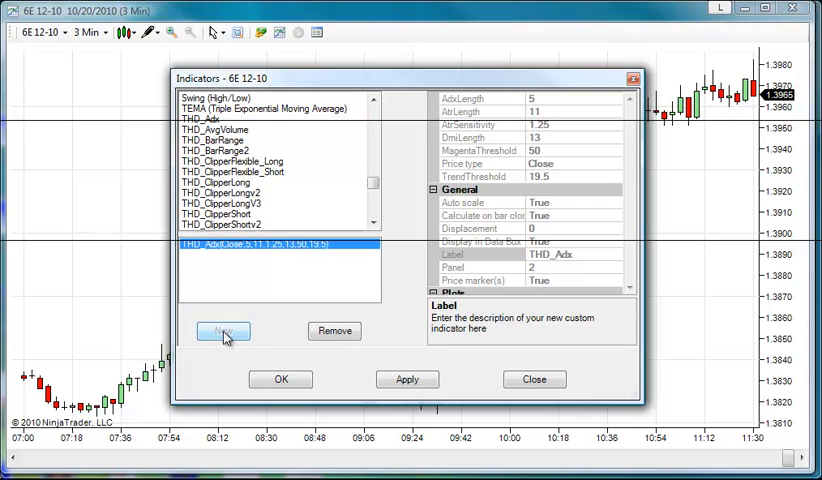
{"action": "left_click", "coordinate": [232, 161]}
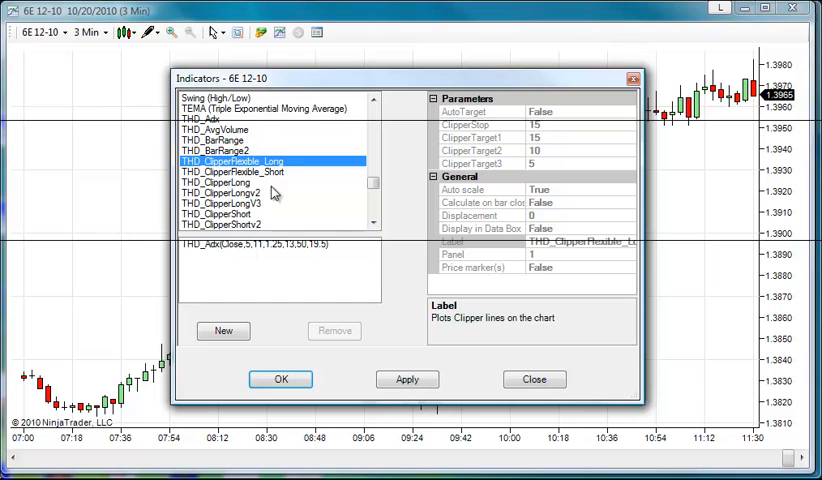
{"action": "left_click", "coordinate": [218, 183]}
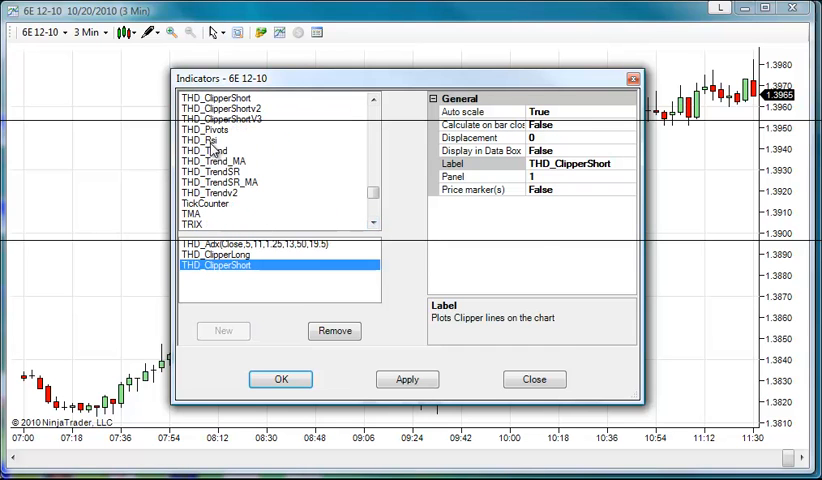
{"action": "left_click", "coordinate": [207, 140]}
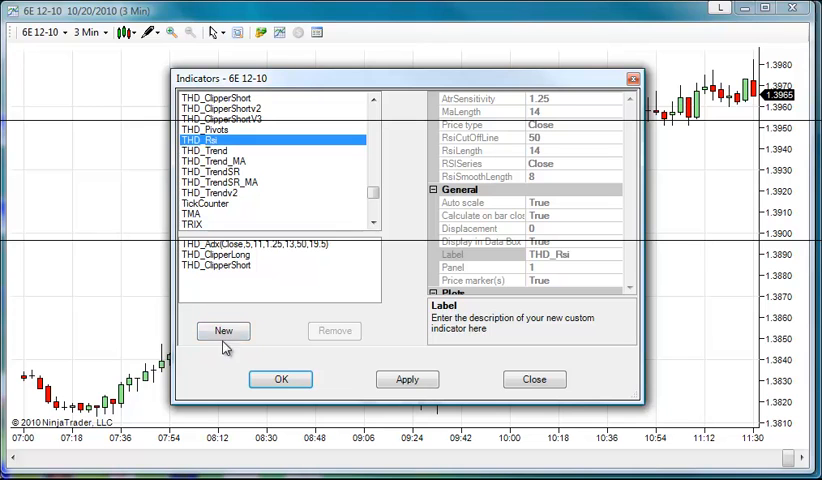
{"action": "left_click", "coordinate": [223, 331]}
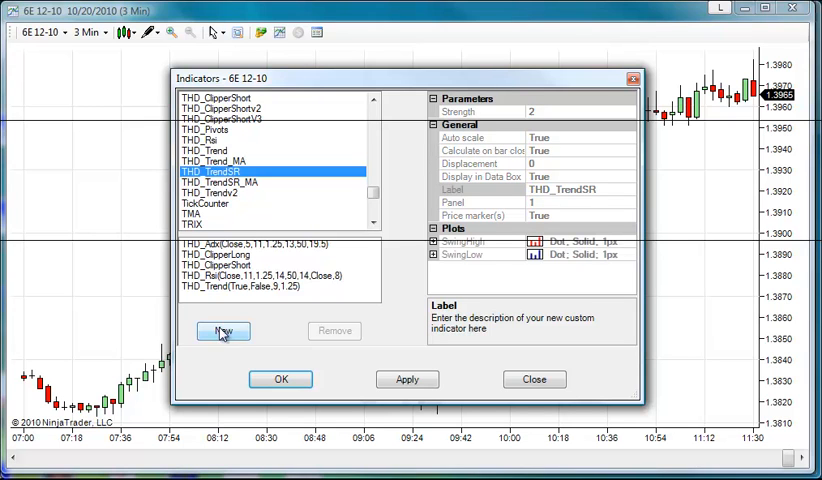
{"action": "left_click", "coordinate": [222, 331]}
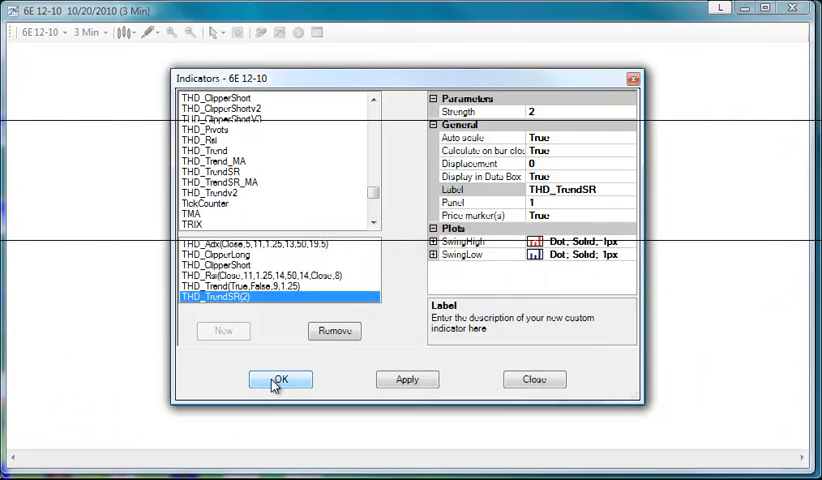
{"action": "left_click", "coordinate": [281, 379]}
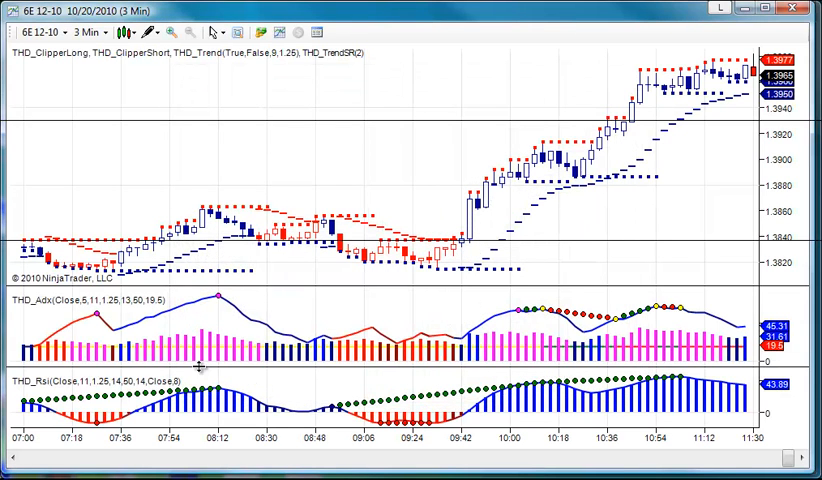
{"action": "mouse_move", "coordinate": [547, 137]}
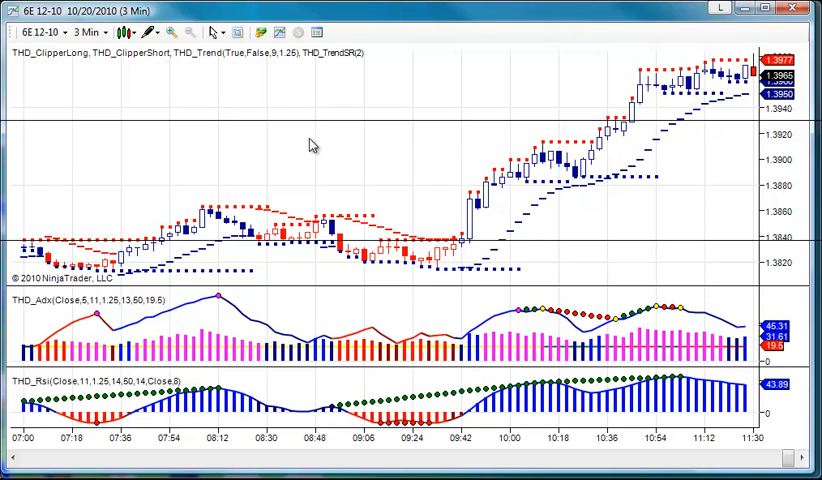
- Save the six-study chart setup via Templates > Save As Default
{"action": "right_click", "coordinate": [295, 138]}
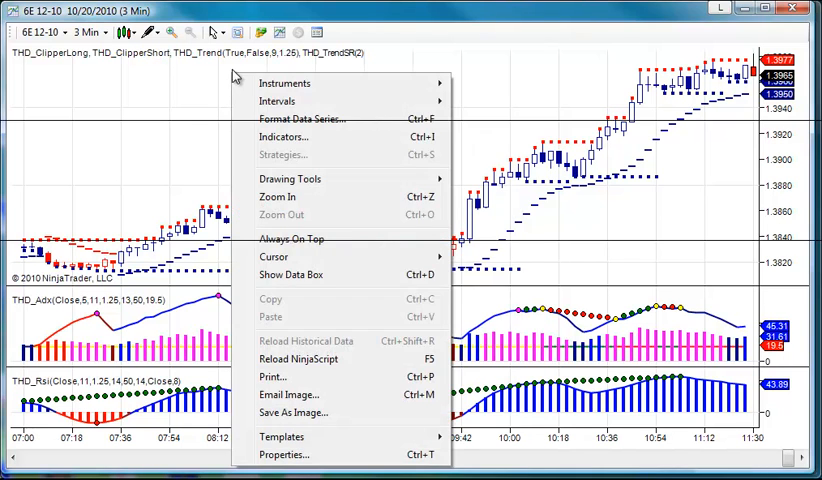
{"action": "mouse_move", "coordinate": [282, 437]}
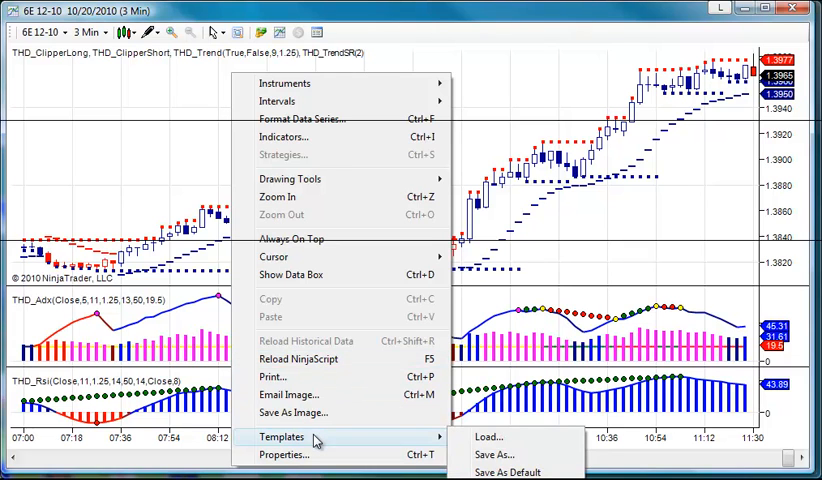
{"action": "mouse_move", "coordinate": [510, 472]}
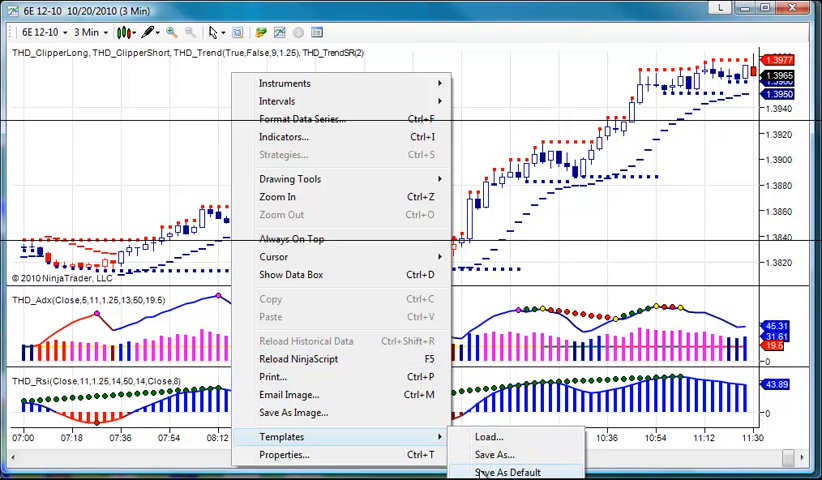
{"action": "left_click", "coordinate": [509, 471]}
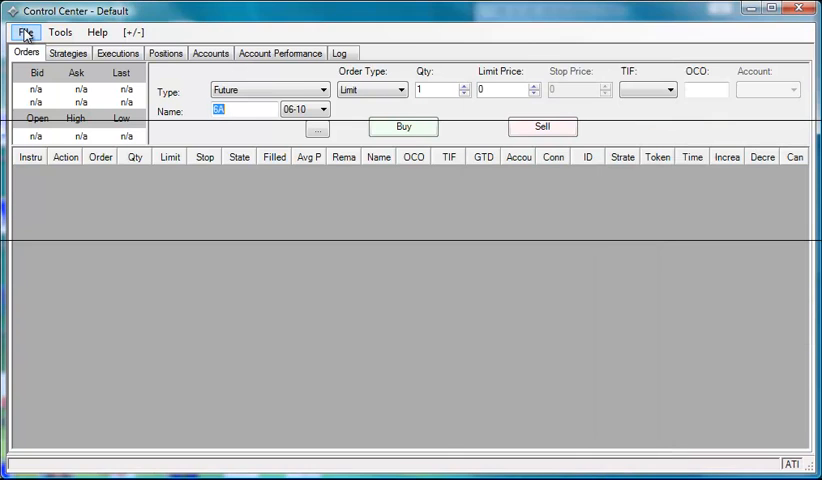
- Open a new 6E 12-10 chart with a 12-minute interval
{"action": "left_click", "coordinate": [25, 32]}
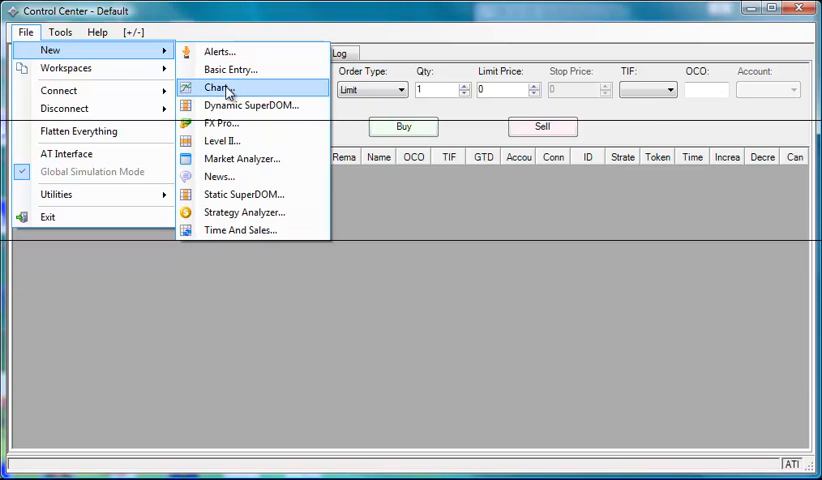
{"action": "left_click", "coordinate": [217, 87]}
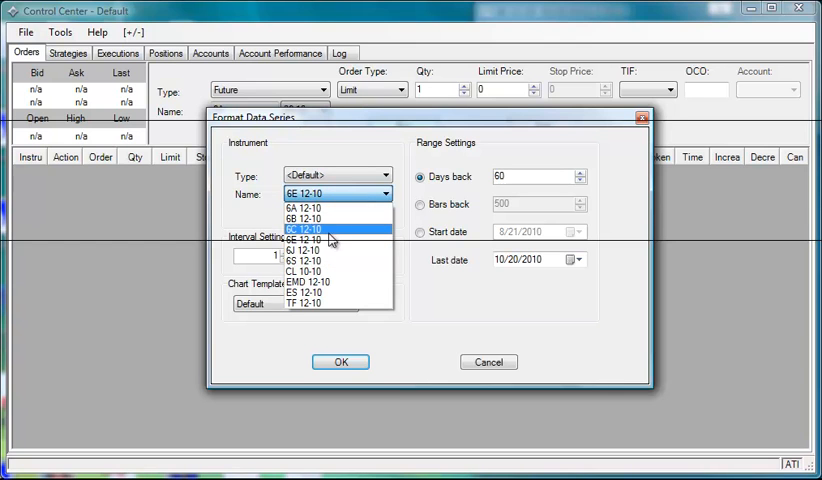
{"action": "left_click", "coordinate": [305, 229]}
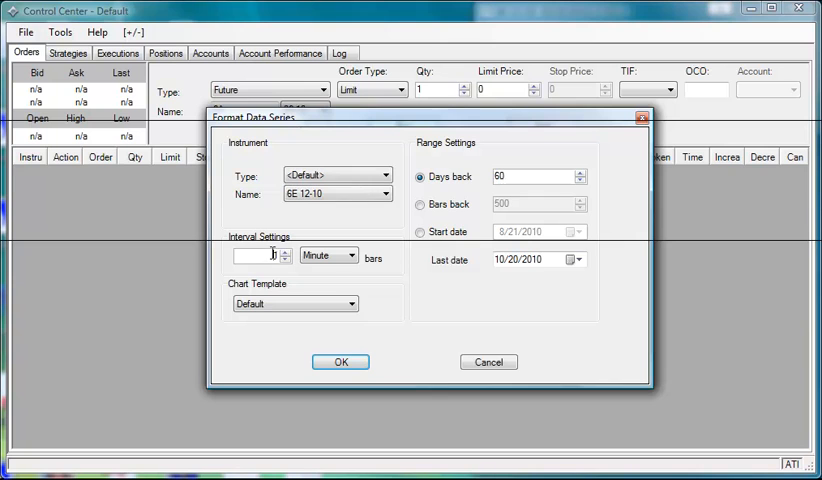
{"action": "type", "text": "1"}
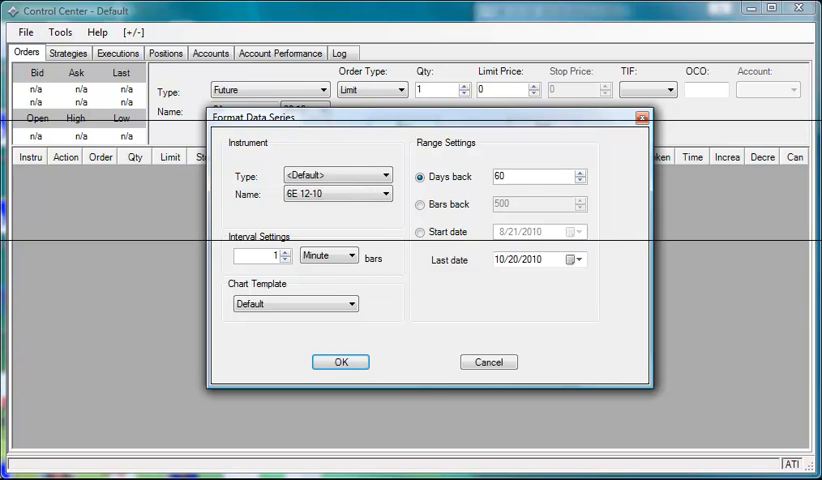
{"action": "type", "text": "12"}
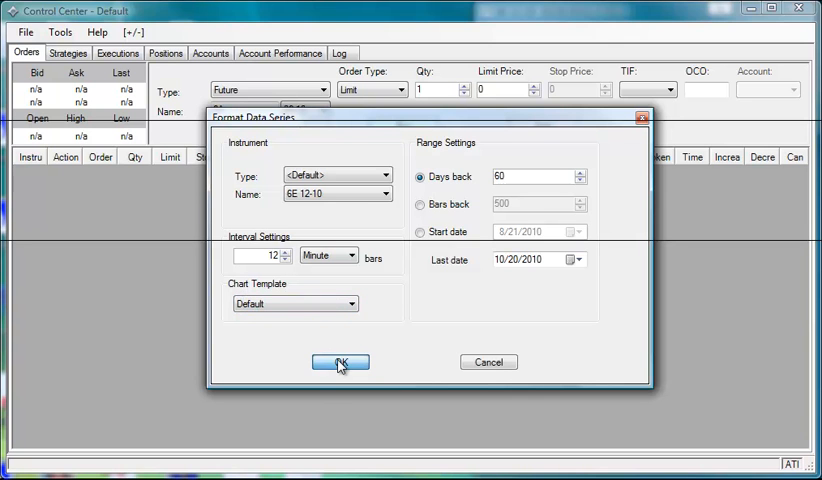
{"action": "left_click", "coordinate": [339, 362]}
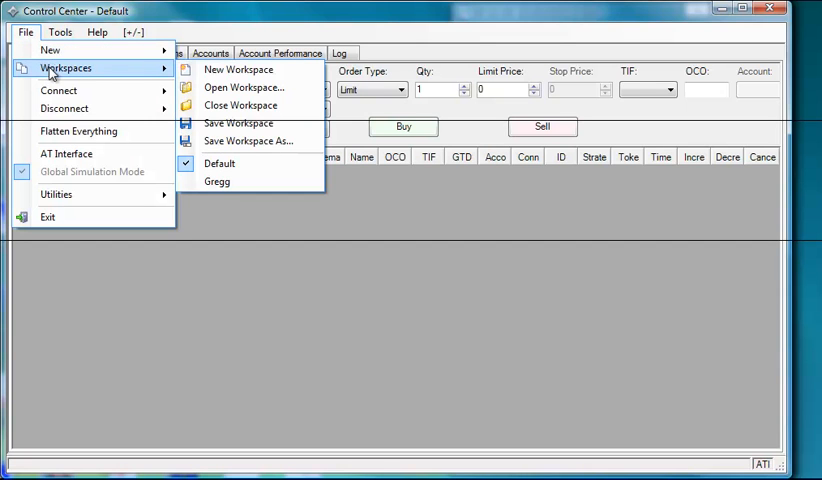
{"action": "mouse_move", "coordinate": [247, 140]}
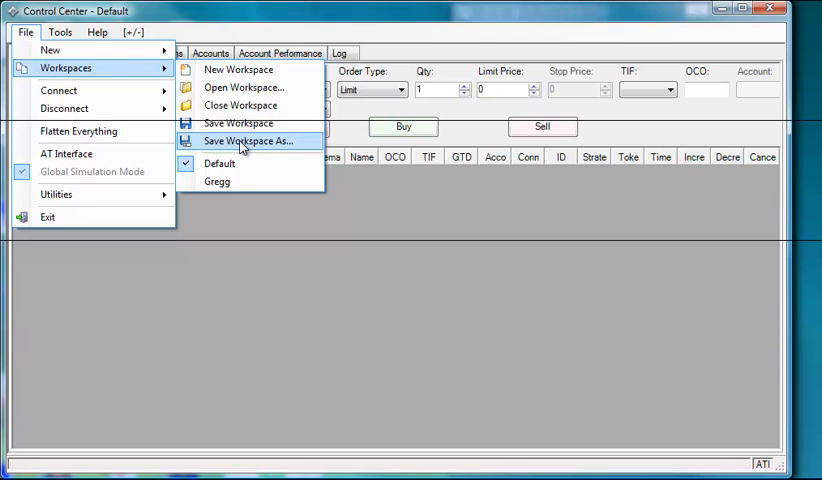
- Save the workspace as 'E6', confirming despite Default being left blank
{"action": "left_click", "coordinate": [247, 140]}
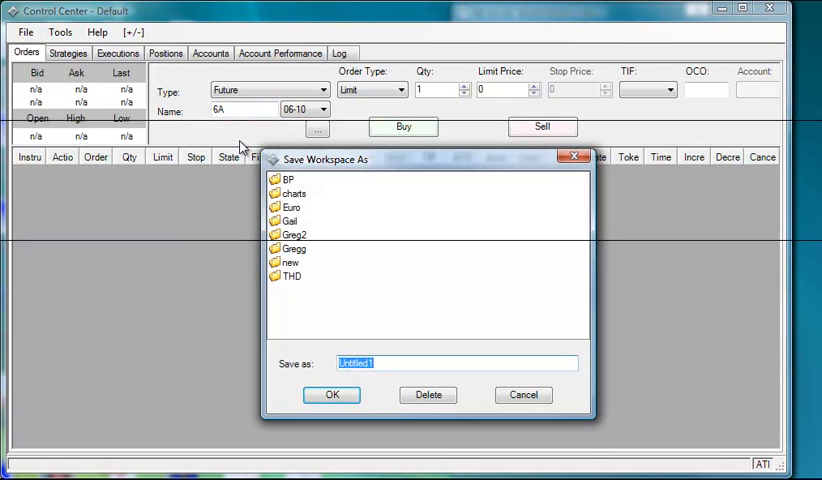
{"action": "type", "text": "E"}
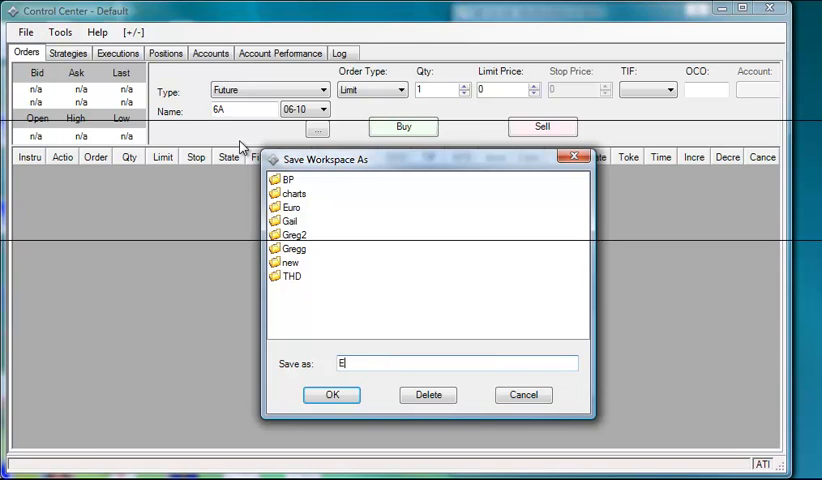
{"action": "type", "text": "6"}
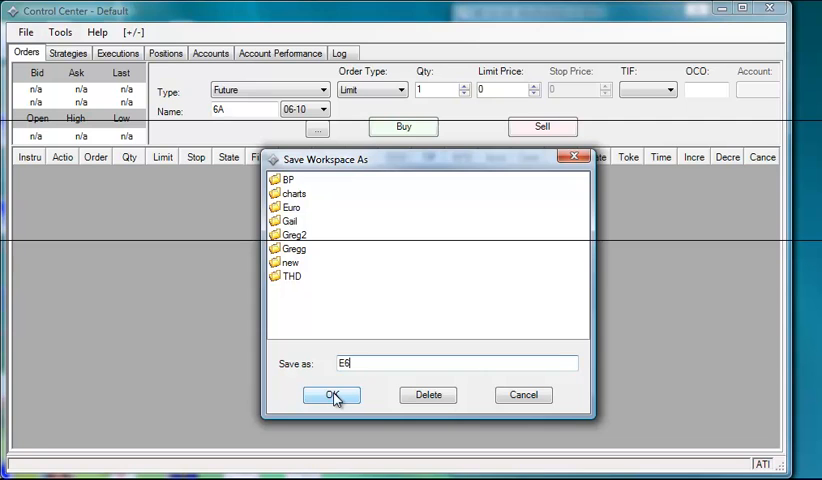
{"action": "left_click", "coordinate": [332, 394]}
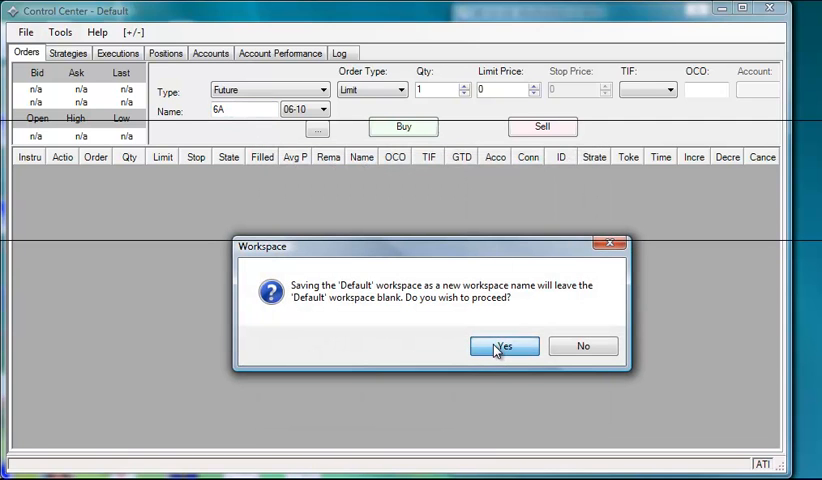
{"action": "left_click", "coordinate": [504, 346]}
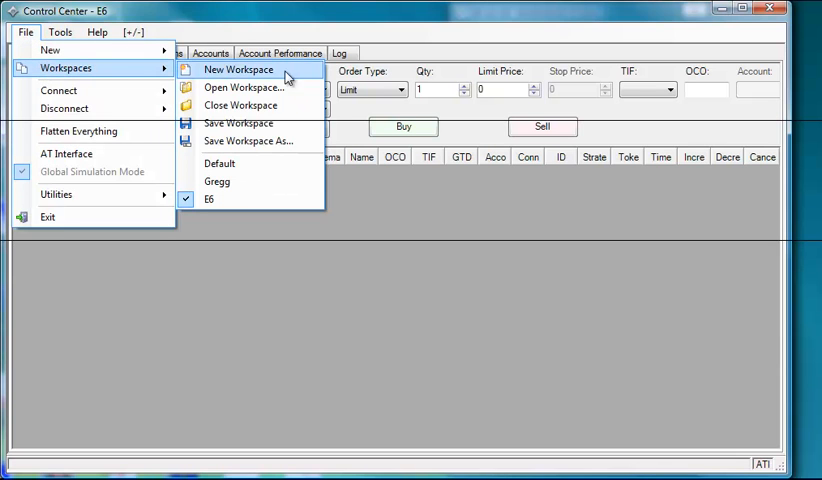
- Start a new workspace and agree to save E6 first
{"action": "left_click", "coordinate": [237, 69]}
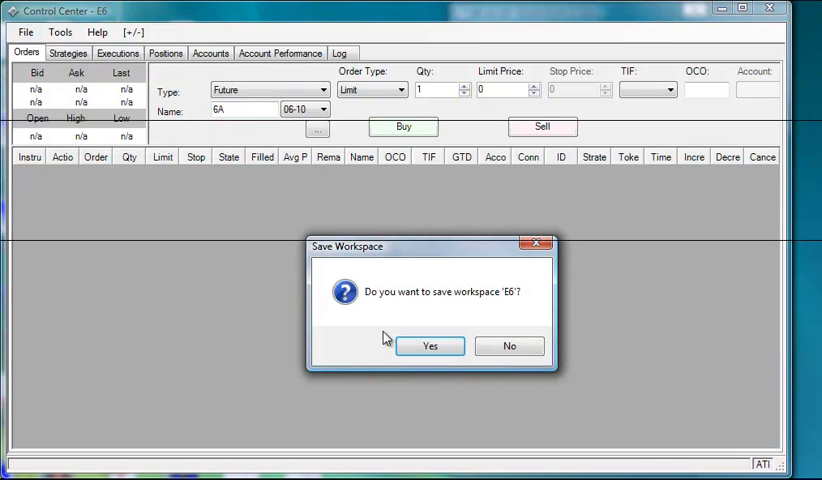
{"action": "left_click", "coordinate": [429, 345]}
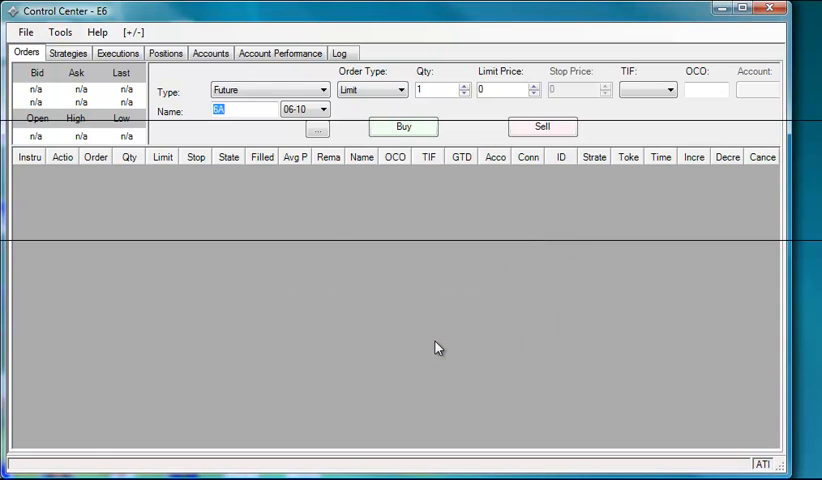